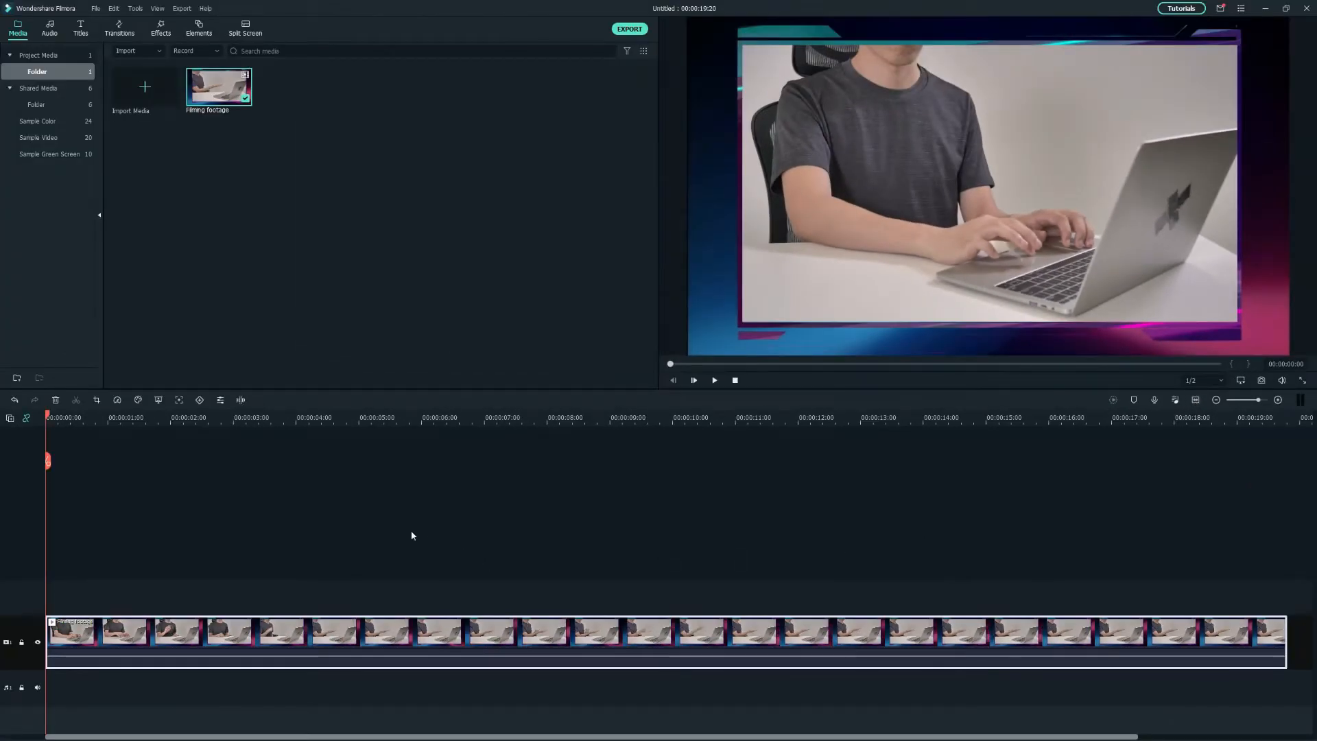
Step: Find the Lower Third 24 template in Titles and place it above the clip's start
{"action": "left_click", "coordinate": [81, 27]}
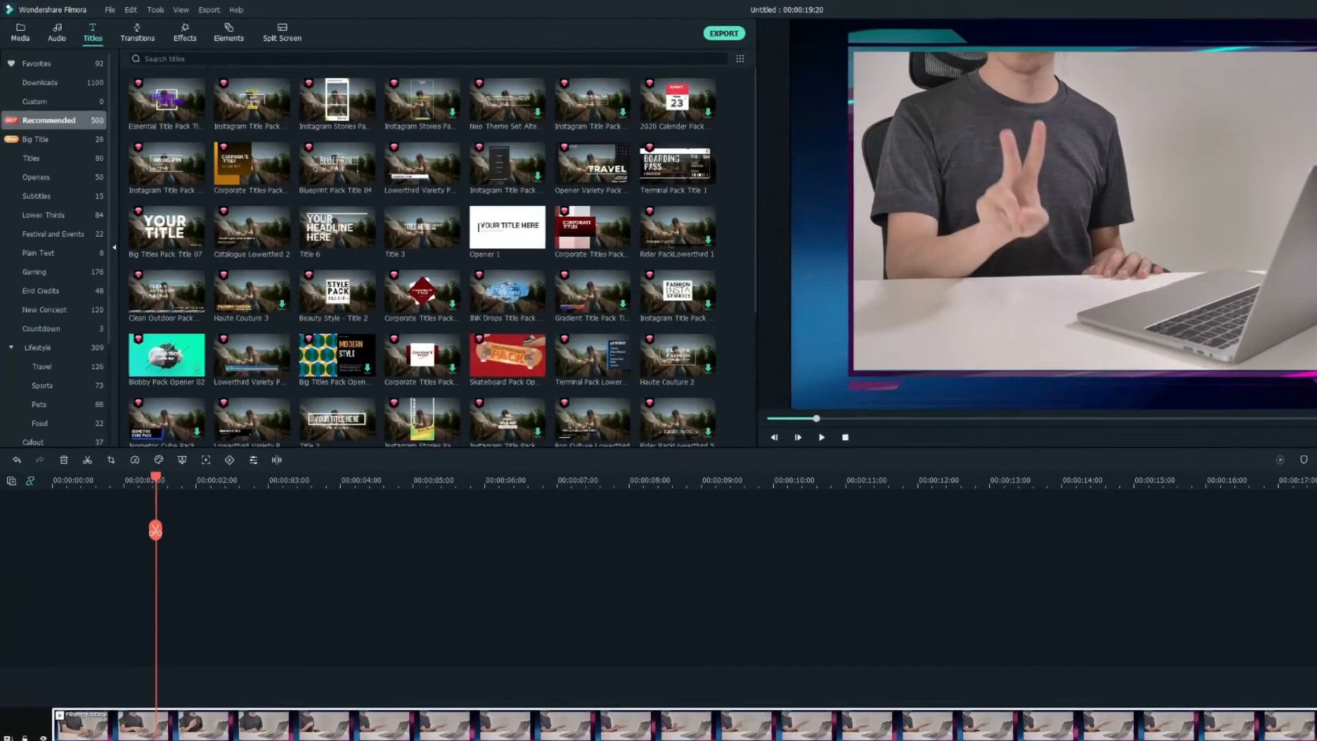
{"action": "type", "text": "Lower Third 24"}
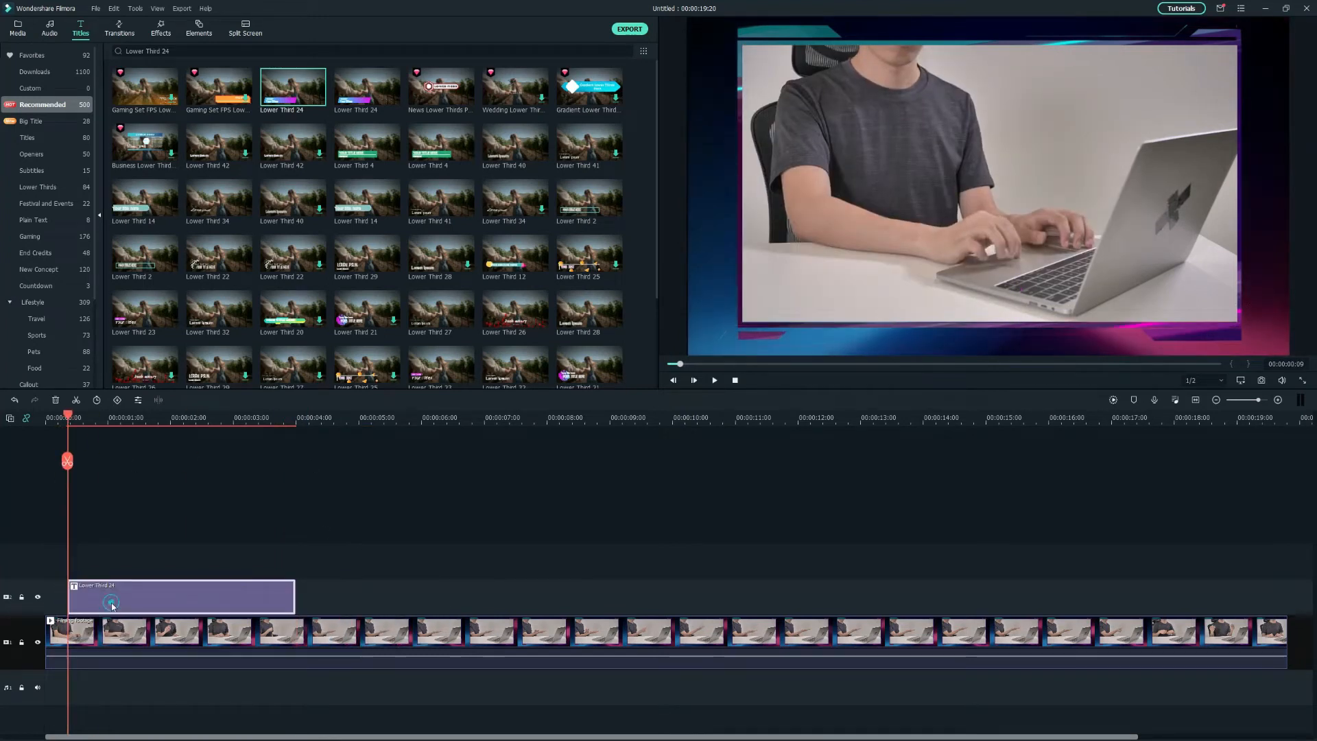
Step: Retype the title as TWO KEY IMPORTANT POINTS and remove the small YOUR TEXT line
{"action": "double_click", "coordinate": [110, 604]}
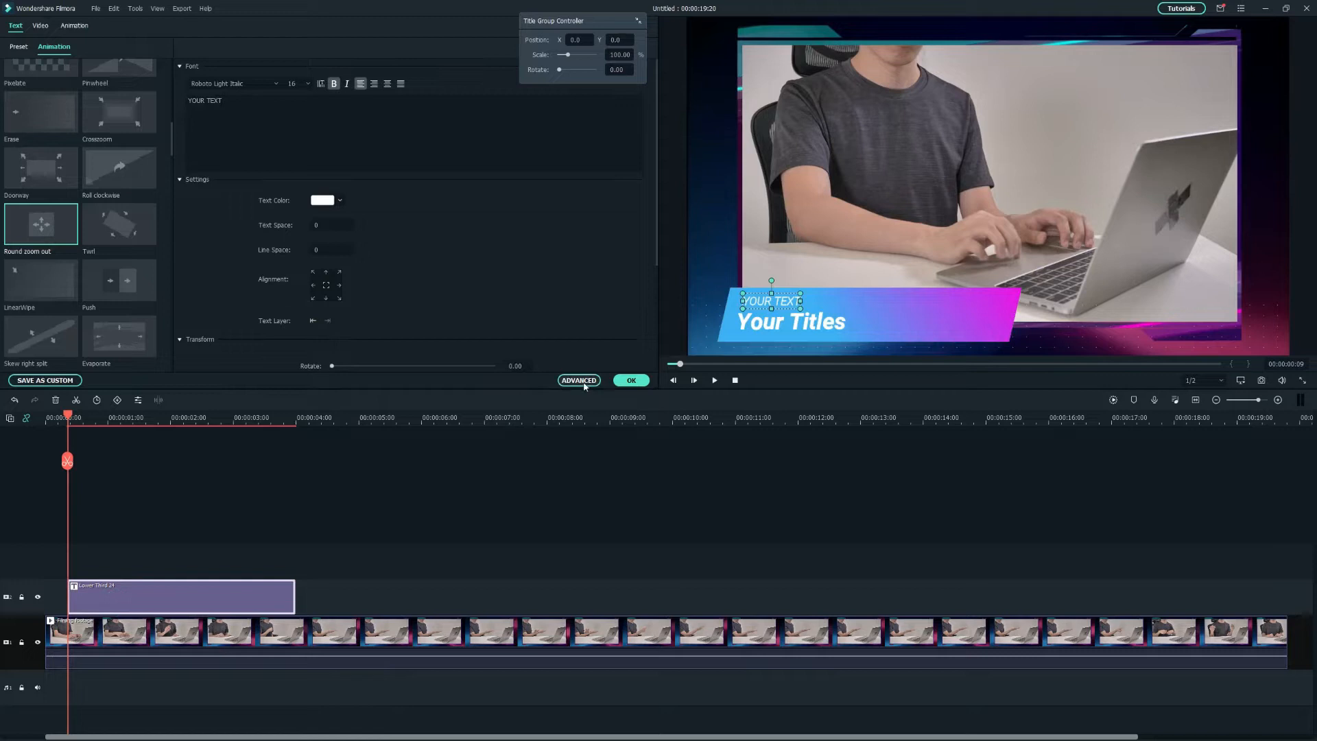
{"action": "left_click", "coordinate": [578, 380]}
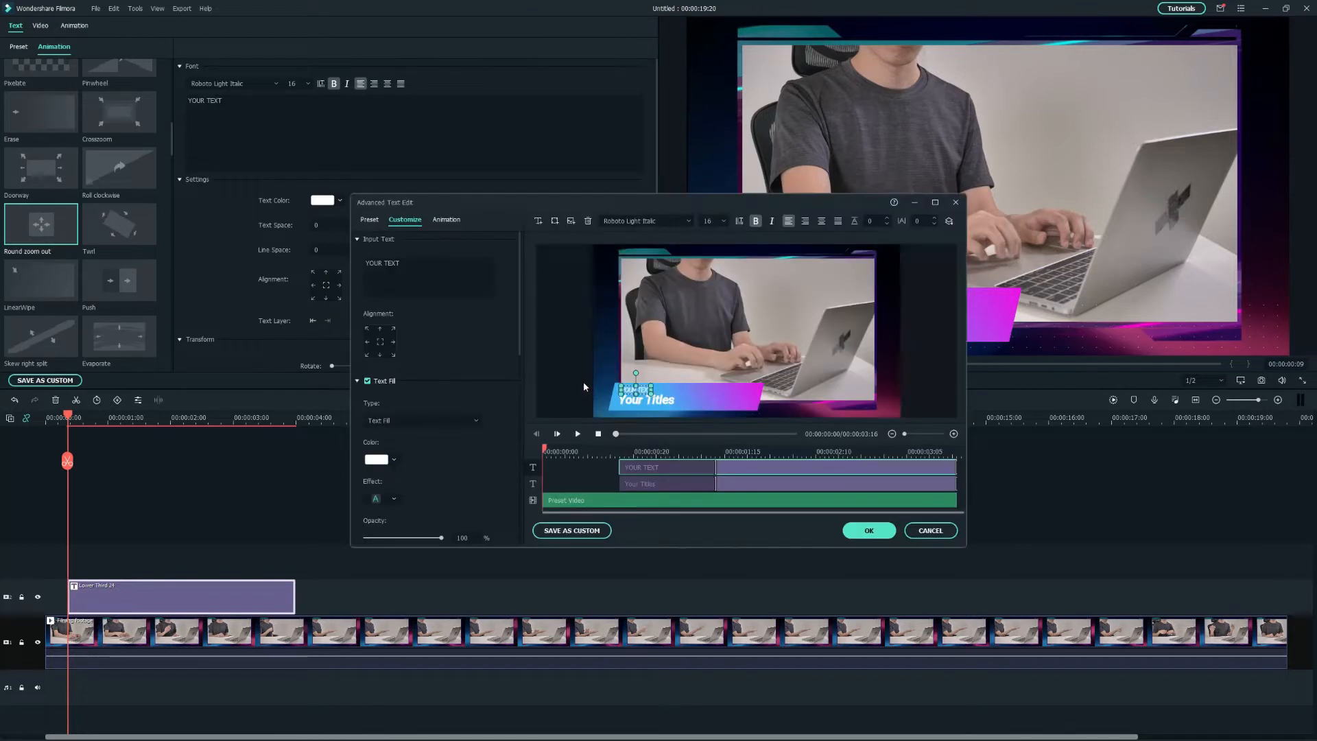
{"action": "type", "text": "TWO KEY IMPORTANT POINTS"}
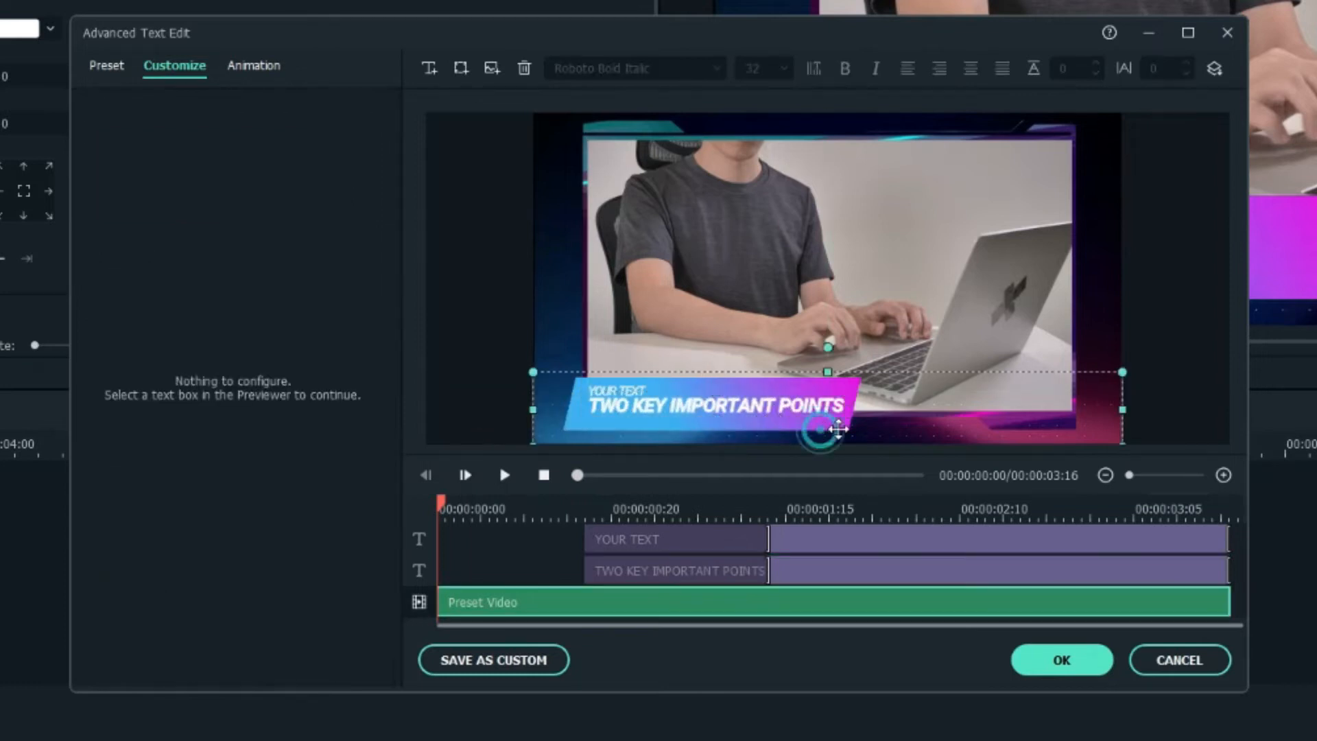
{"action": "left_click", "coordinate": [675, 539]}
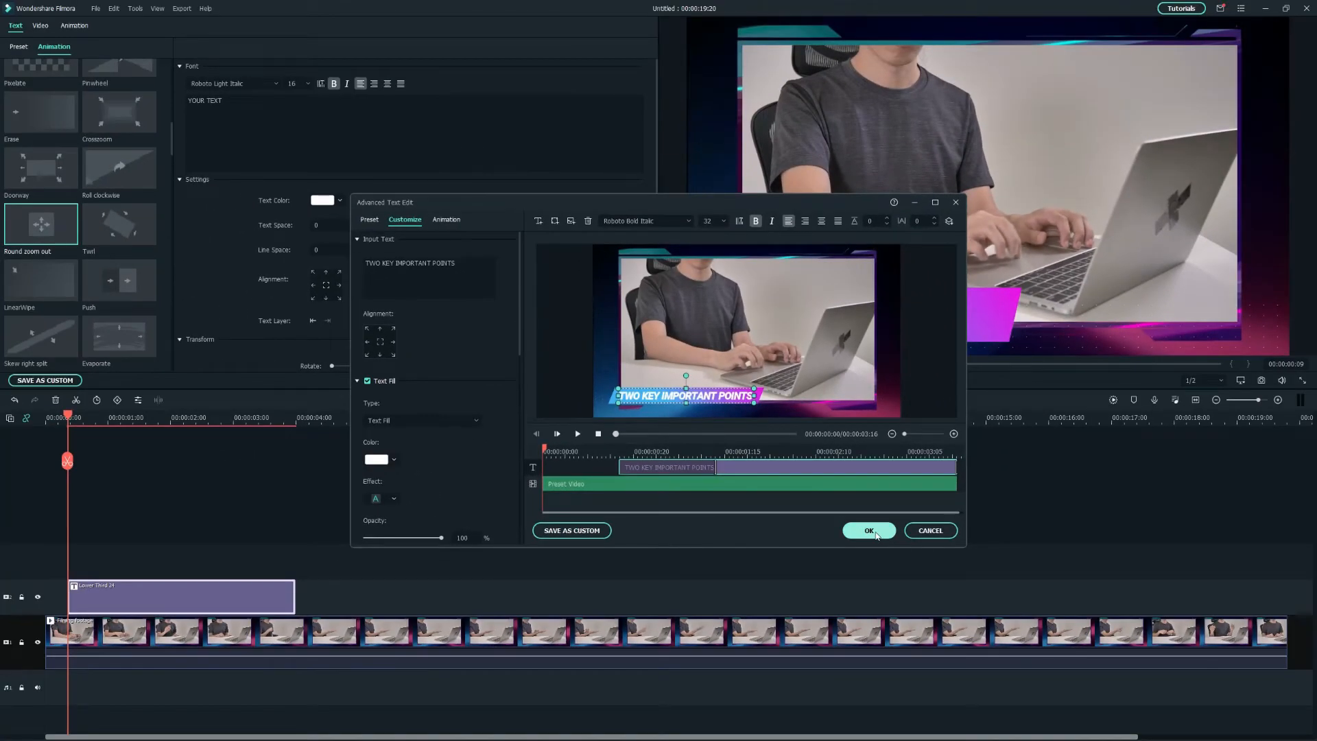
Step: Confirm the lower-third text, then start motion tracking on the presenter's outstretched hand
{"action": "left_click", "coordinate": [868, 529]}
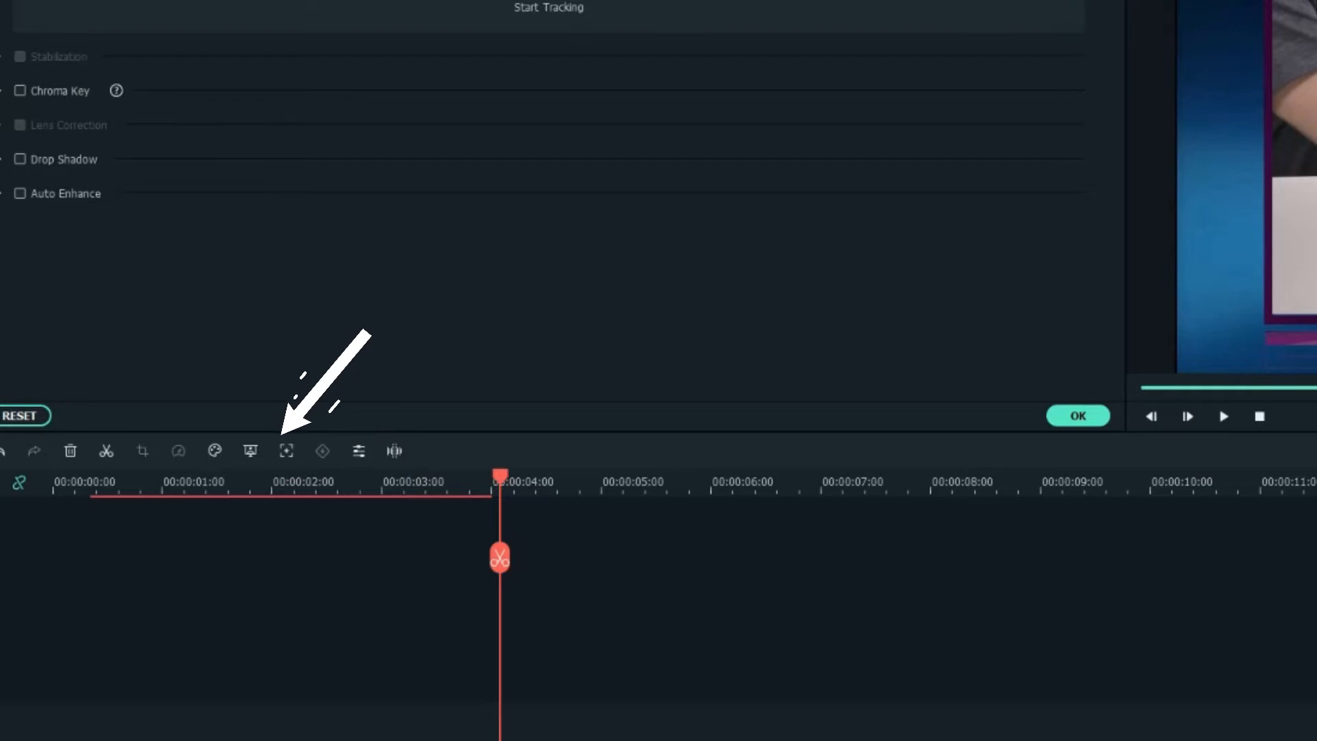
{"action": "left_click", "coordinate": [285, 450]}
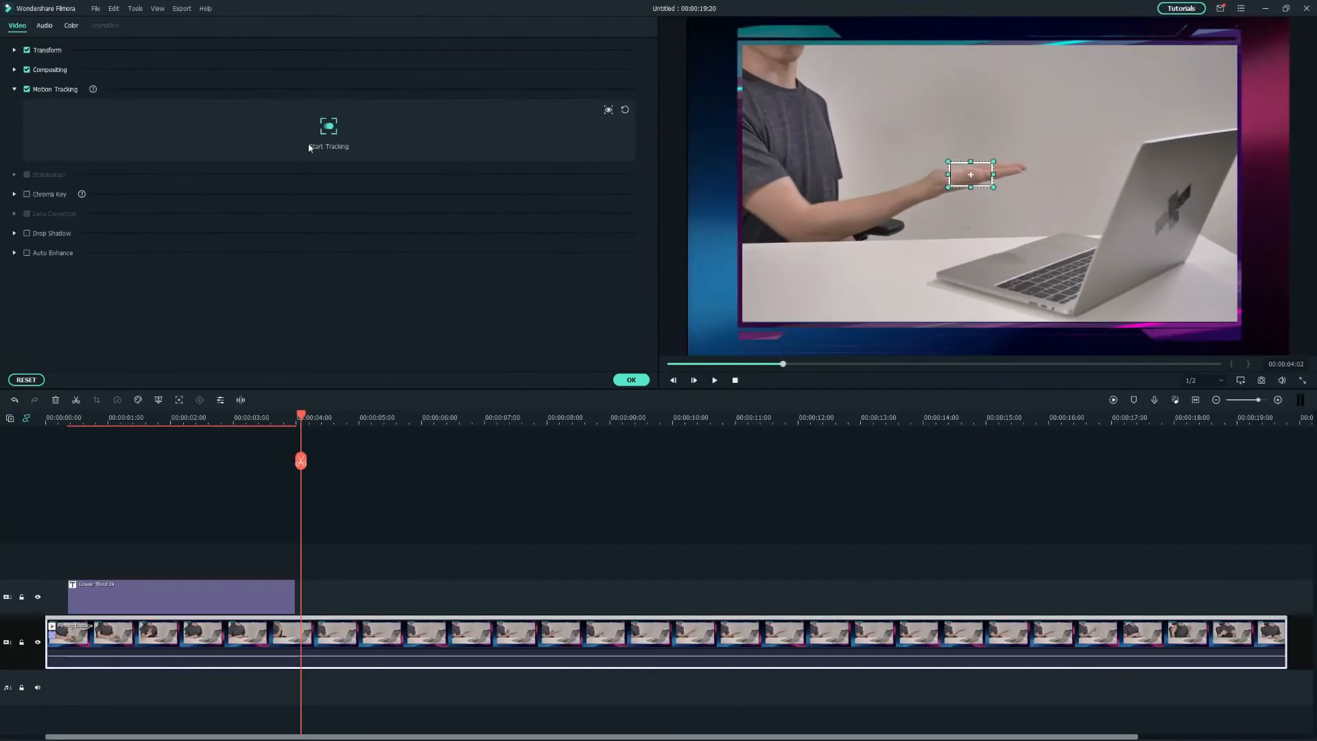
{"action": "left_click", "coordinate": [328, 133]}
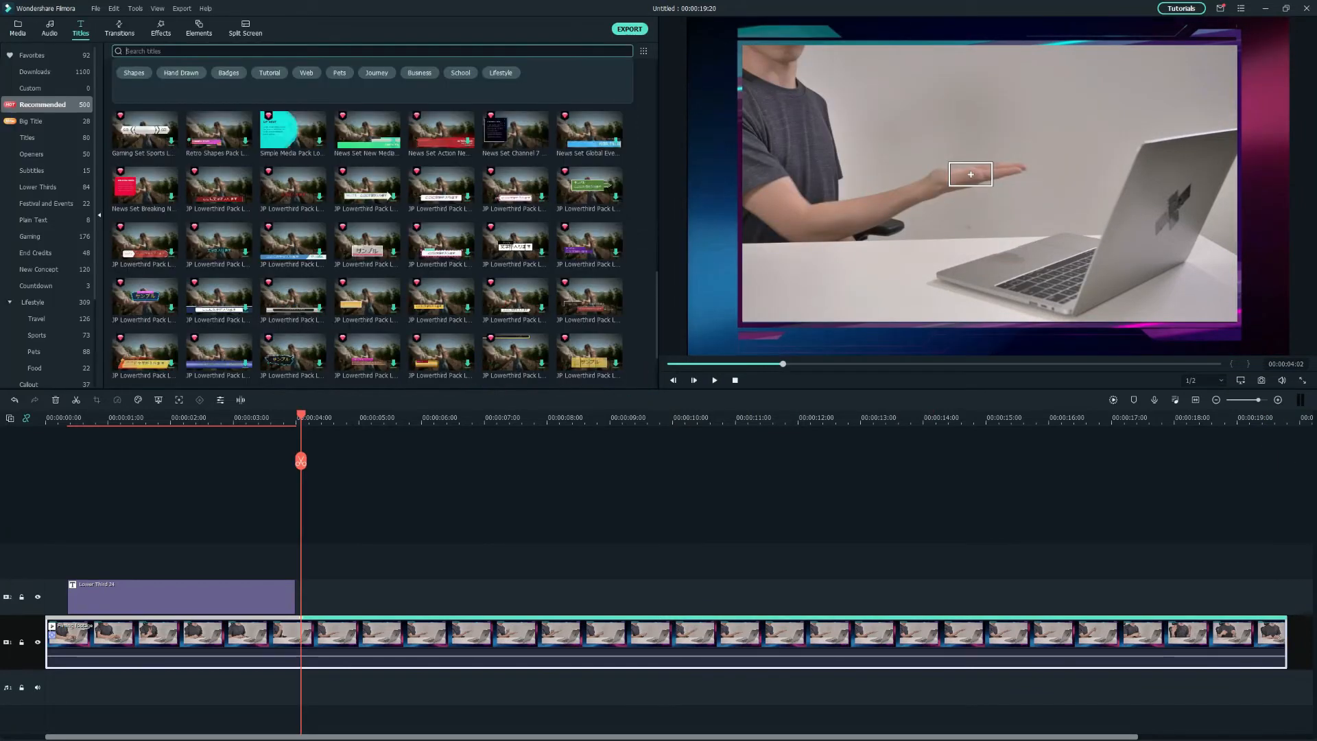
Step: Place Lower Third 5 after the first title and bring up its Advanced text editor
{"action": "type", "text": "Low"}
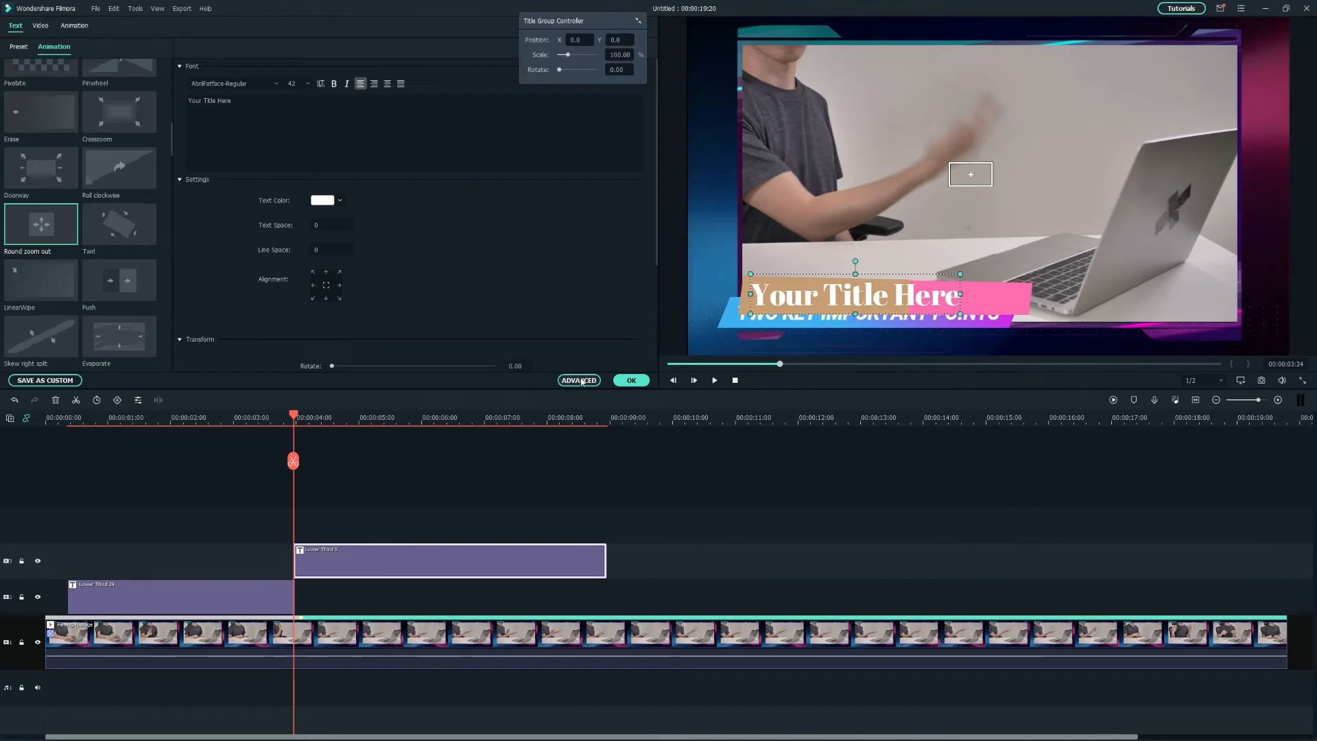
{"action": "left_click", "coordinate": [579, 380]}
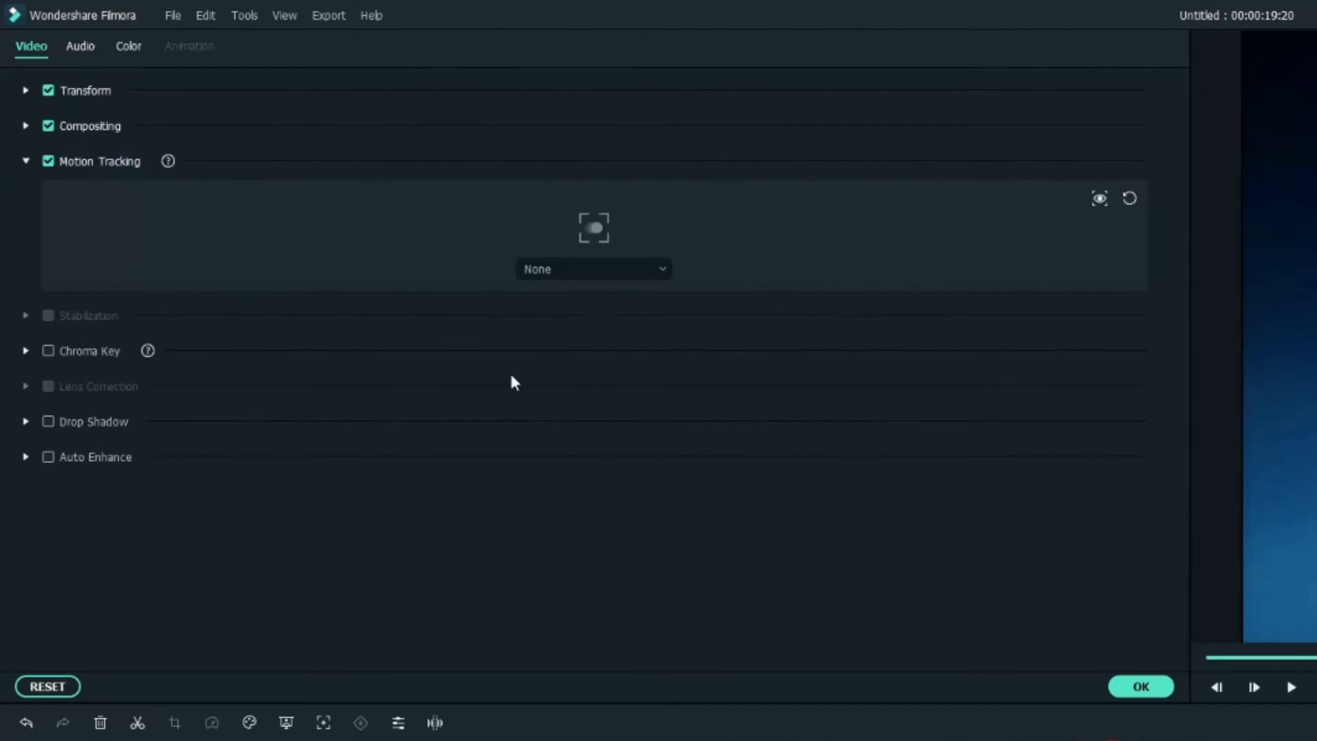
Step: Set the Lower Third 5 title as the element that follows the tracked hand
{"action": "left_click", "coordinate": [593, 269]}
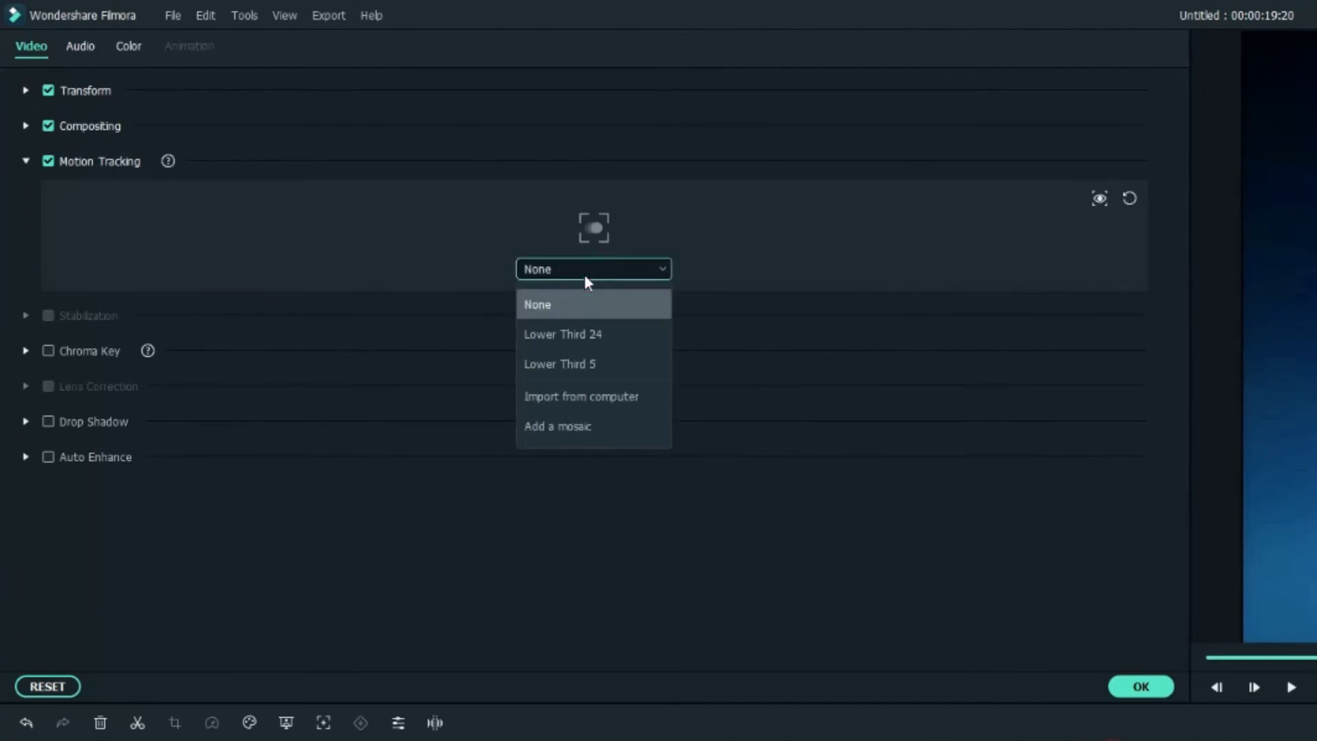
{"action": "left_click", "coordinate": [560, 363]}
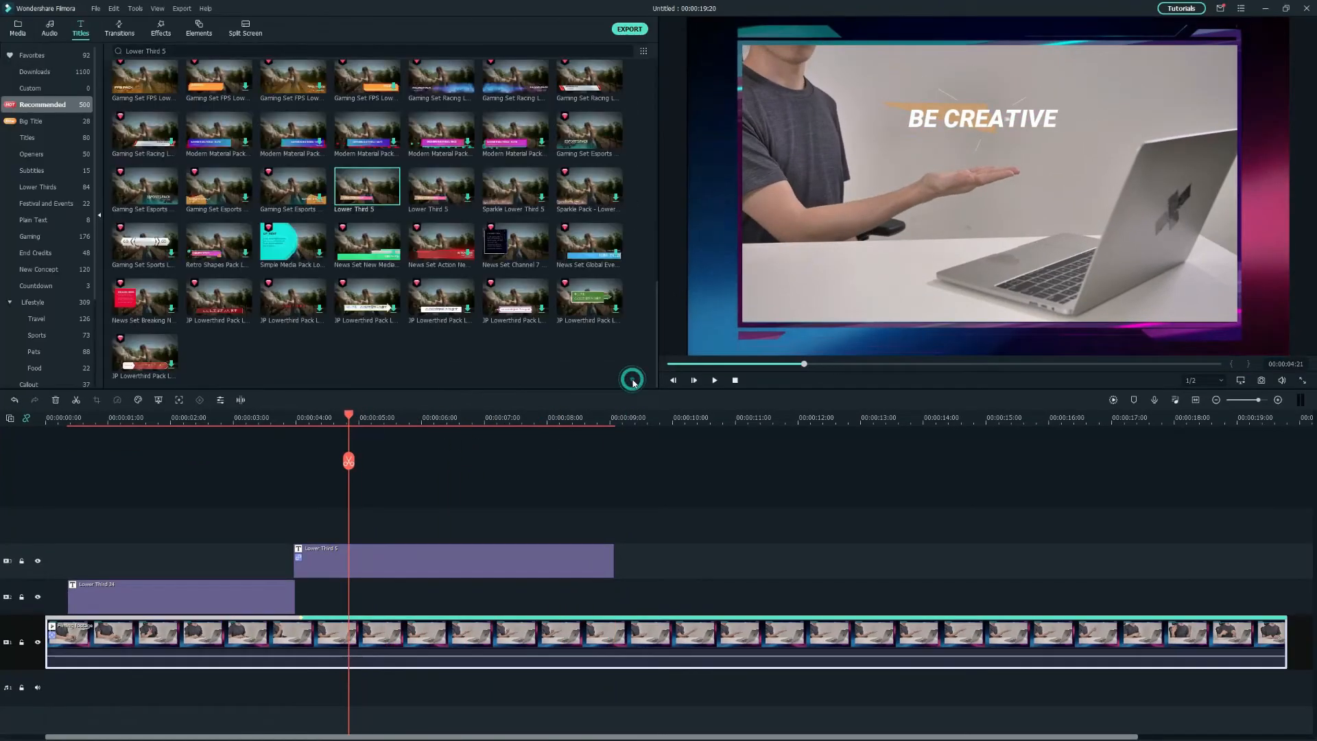
Step: Add a Big Titles number title and delete its caption lines, leaving only 01
{"action": "type", "text": "Big Titles"}
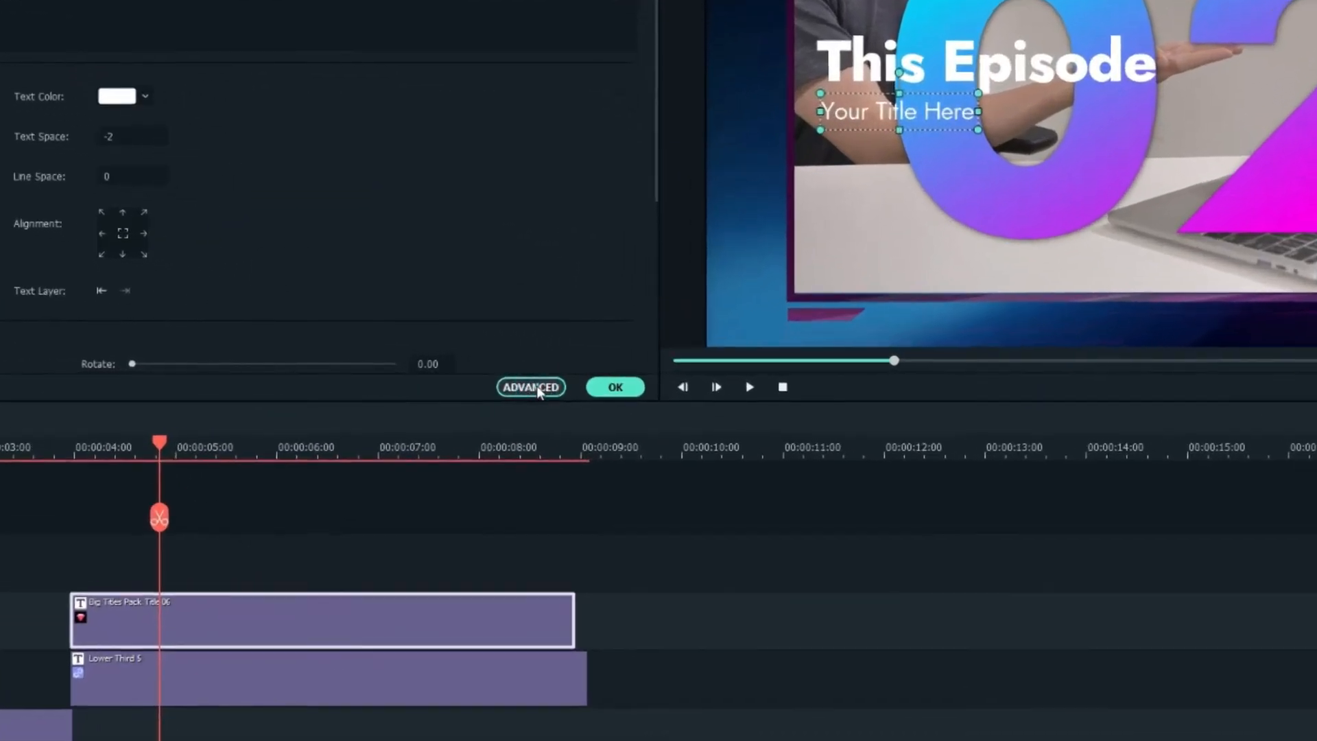
{"action": "left_click", "coordinate": [530, 387]}
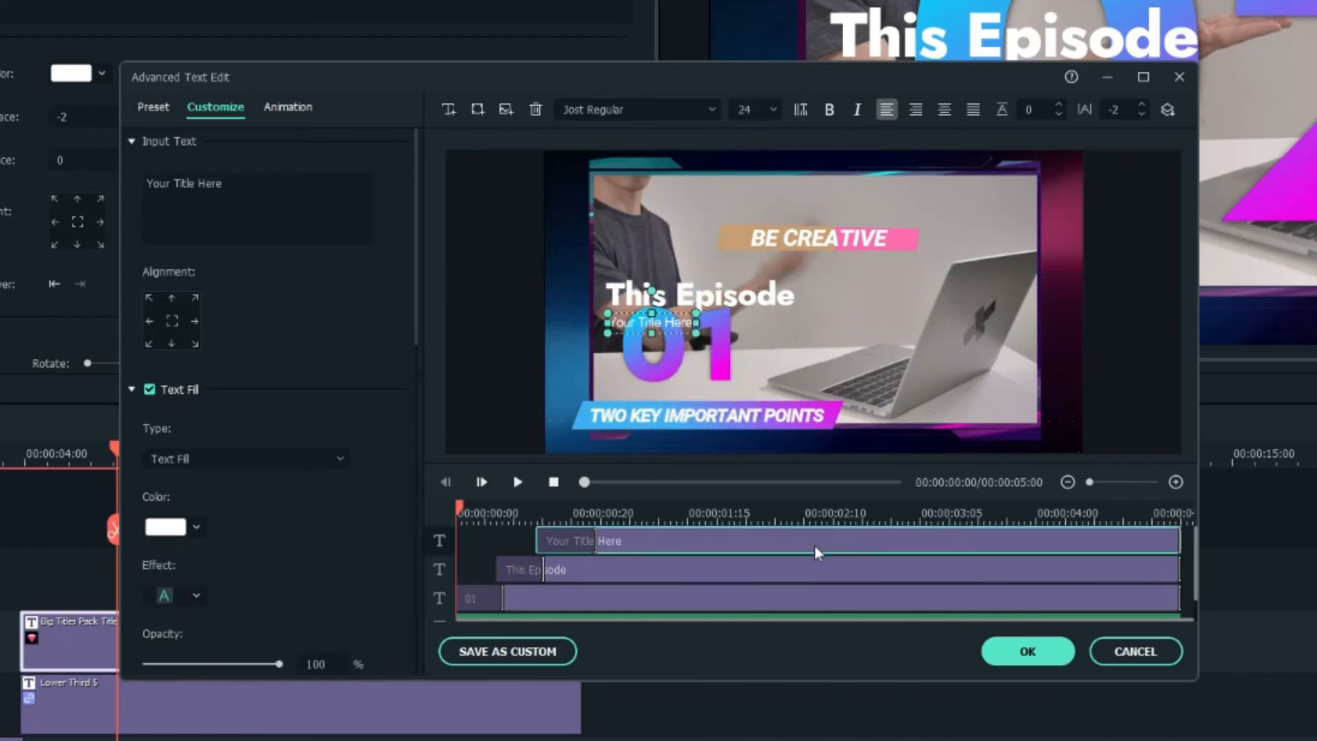
{"action": "left_click", "coordinate": [1026, 650]}
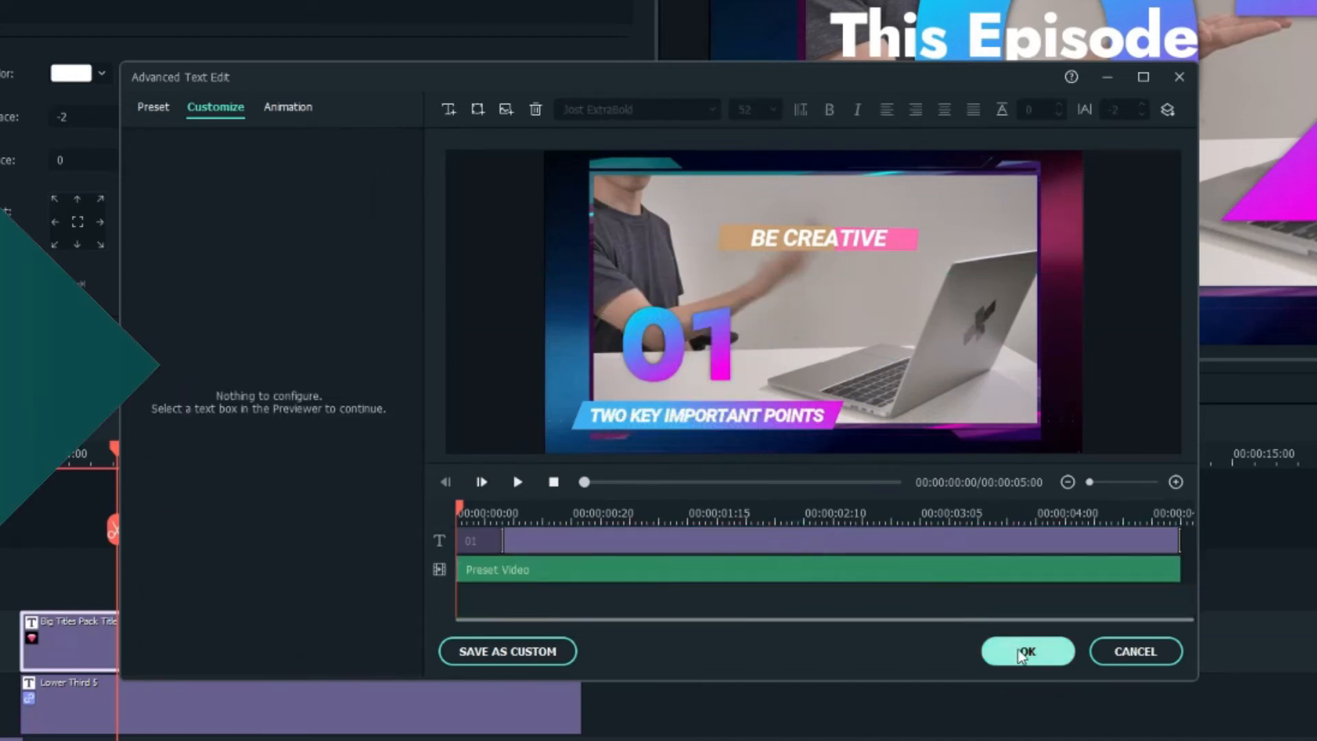
{"action": "left_click", "coordinate": [1026, 650]}
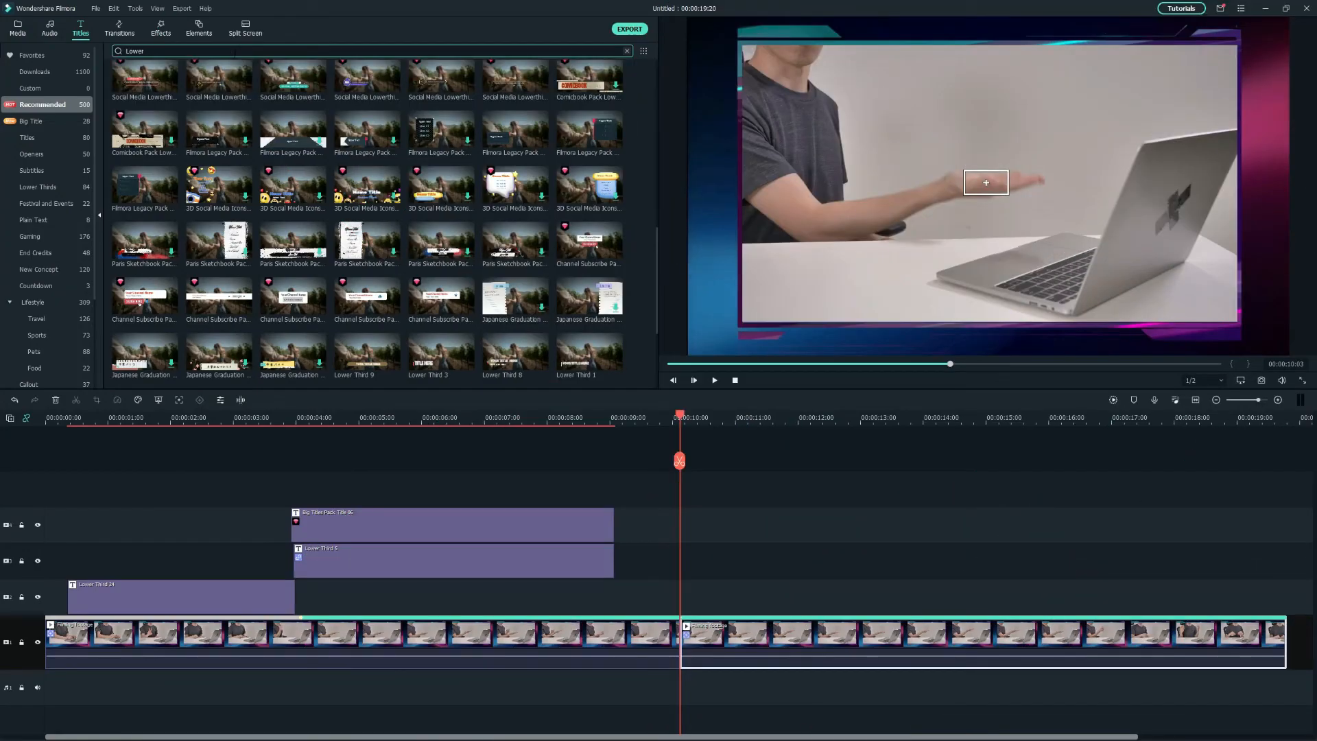